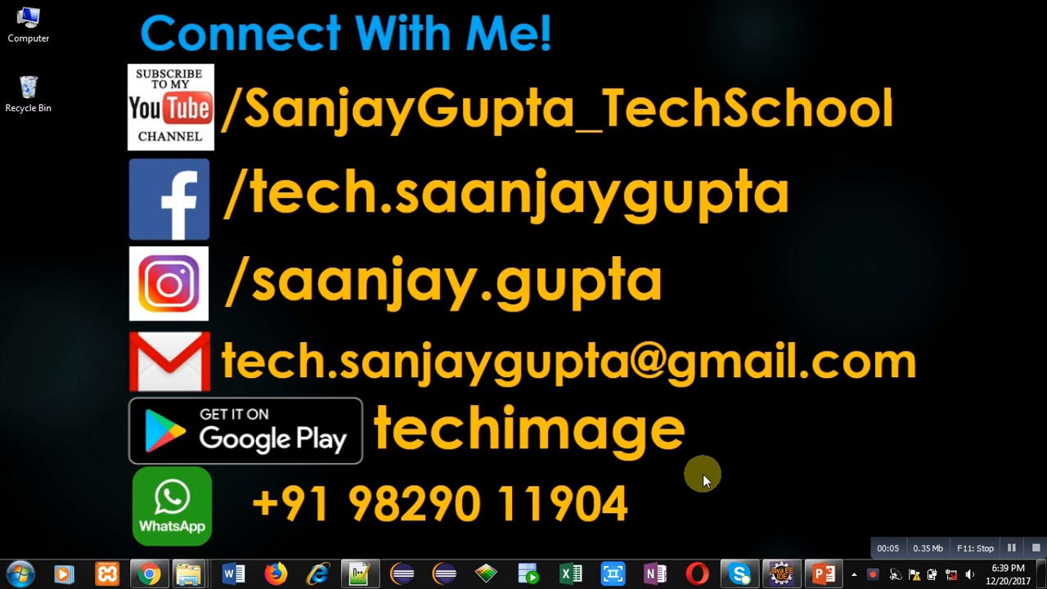
{"action": "mouse_move", "coordinate": [846, 457]}
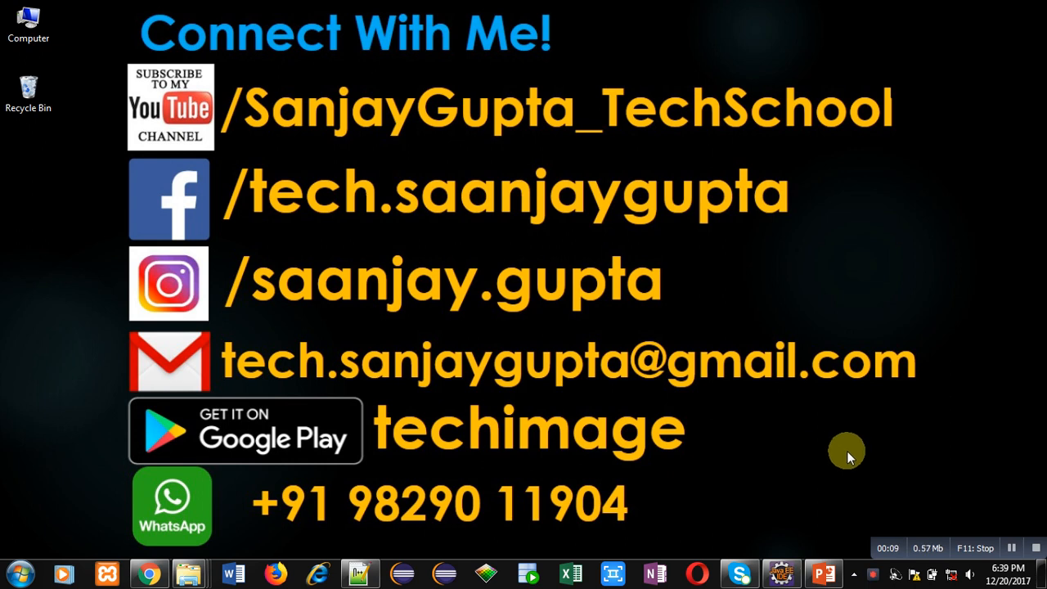
{"action": "mouse_move", "coordinate": [953, 517]}
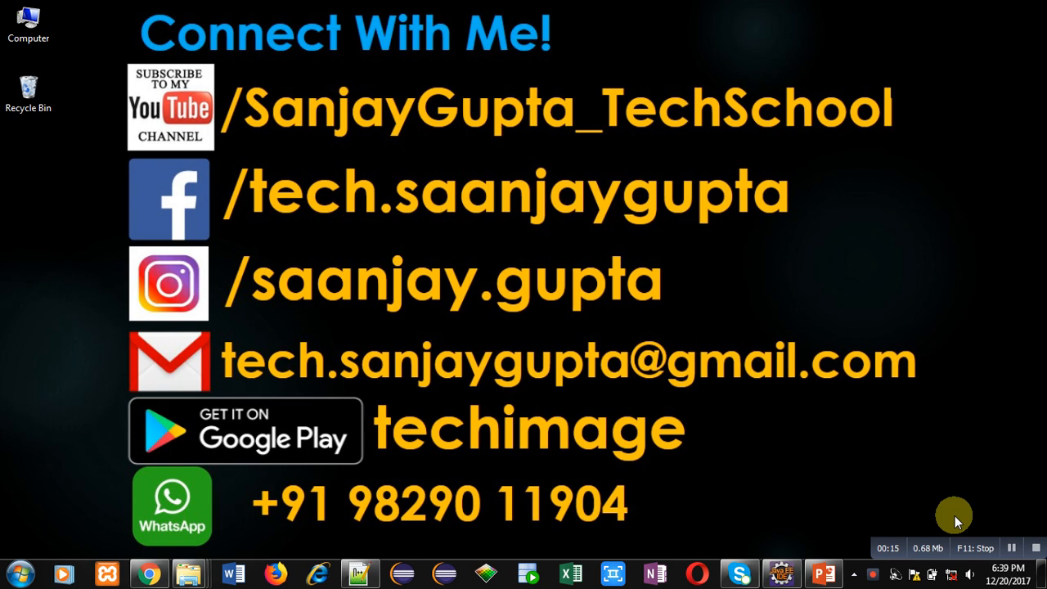
{"action": "mouse_move", "coordinate": [618, 462]}
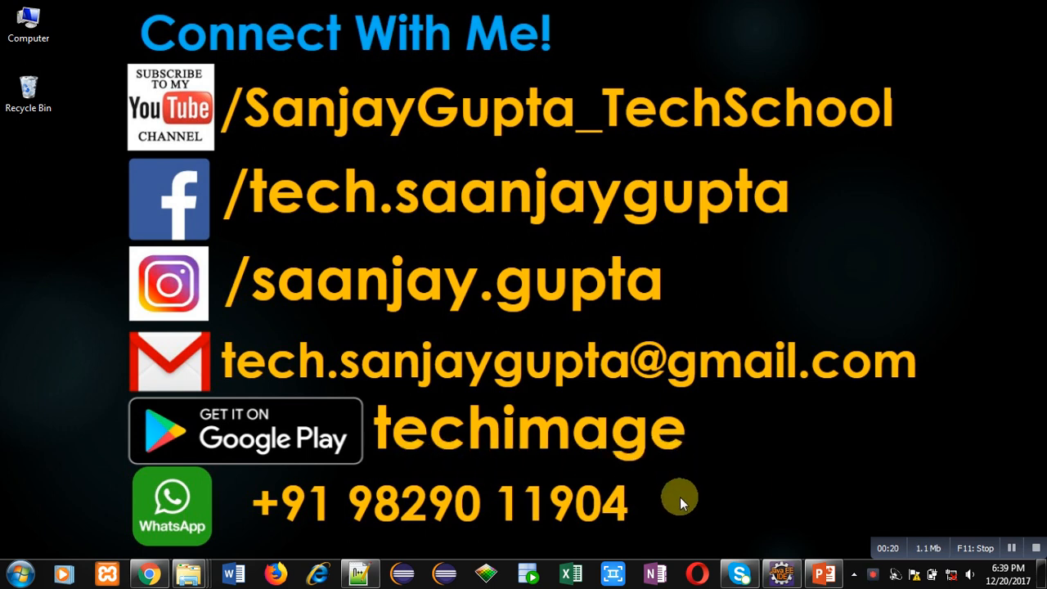
{"action": "mouse_move", "coordinate": [658, 496]}
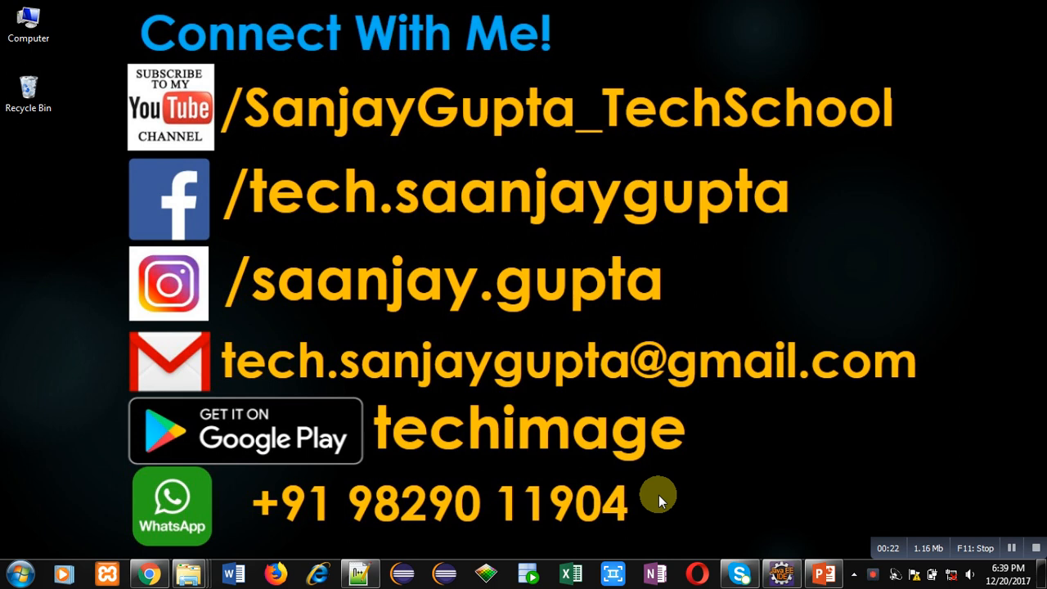
{"action": "mouse_move", "coordinate": [646, 523]}
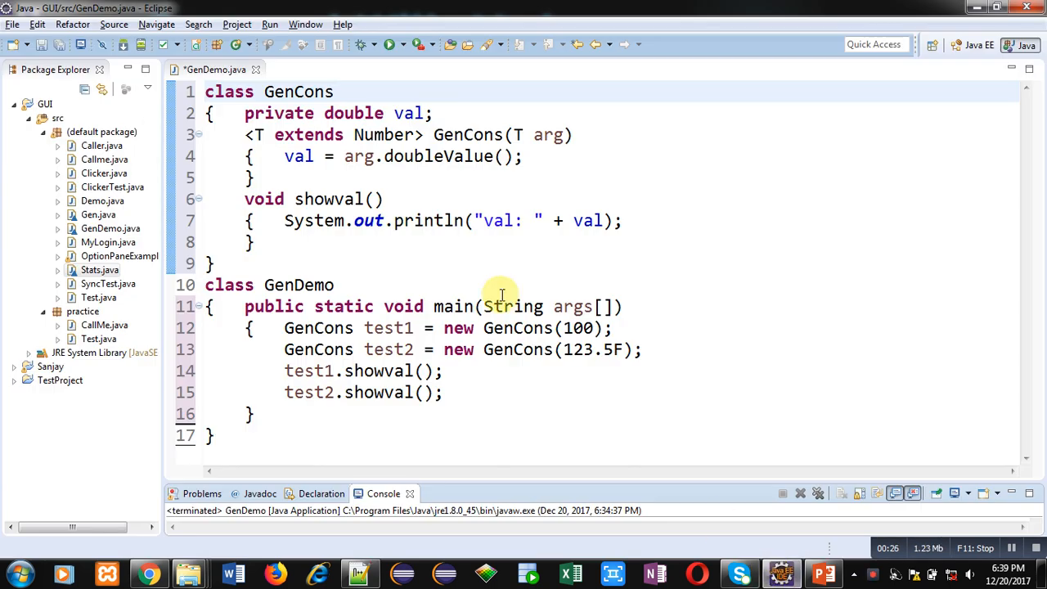
{"action": "left_click", "coordinate": [348, 113]}
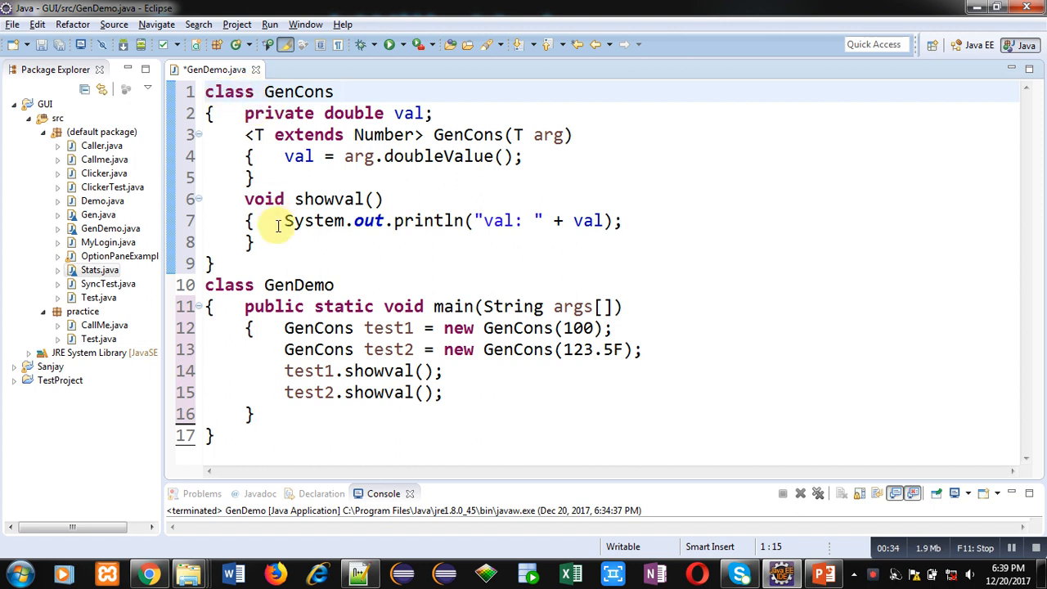
{"action": "mouse_move", "coordinate": [338, 90]}
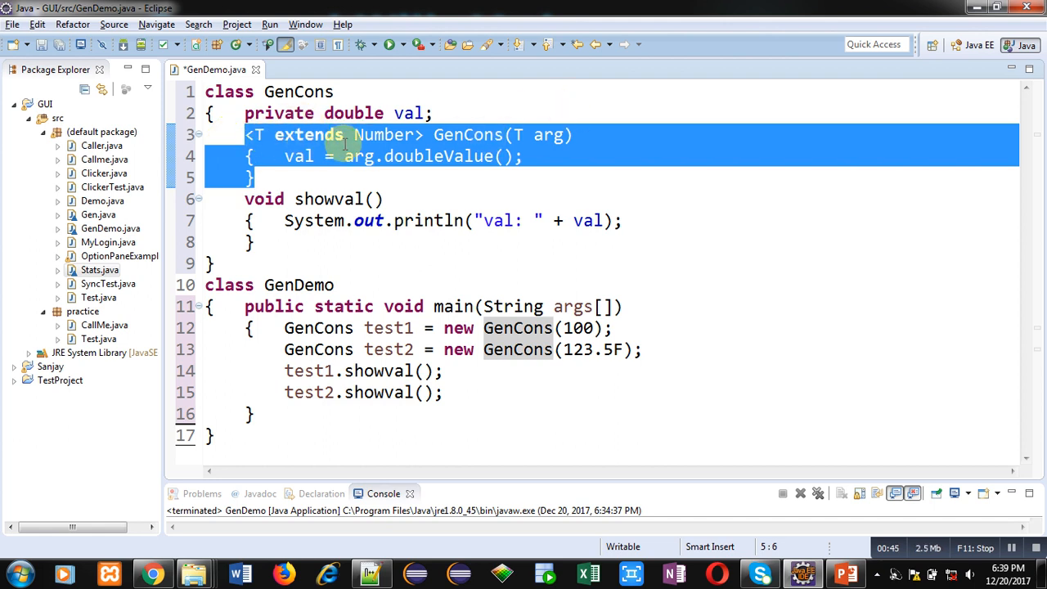
{"action": "left_click", "coordinate": [467, 135]}
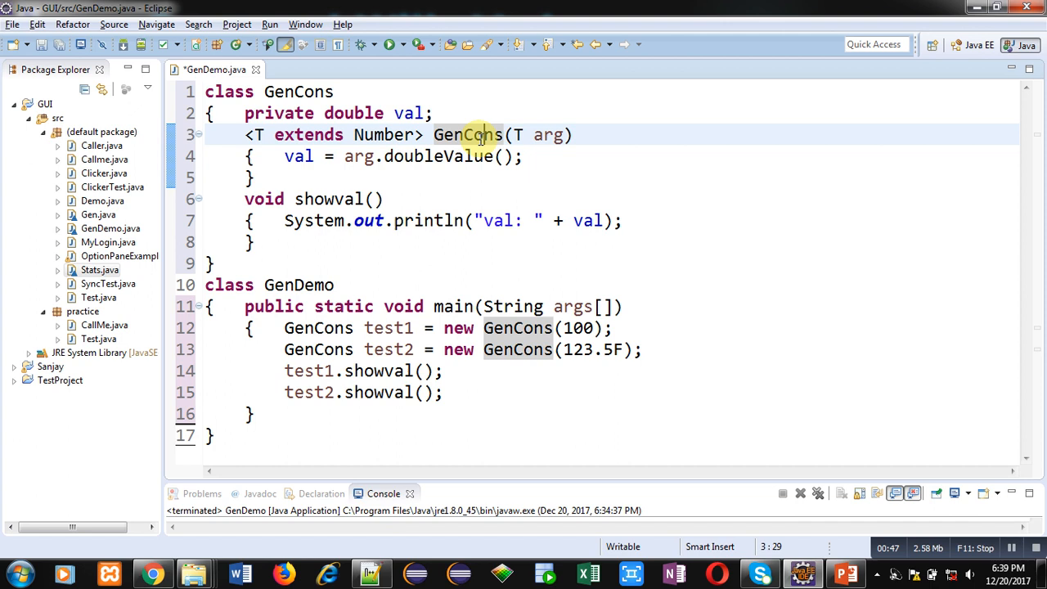
{"action": "left_click", "coordinate": [572, 134]}
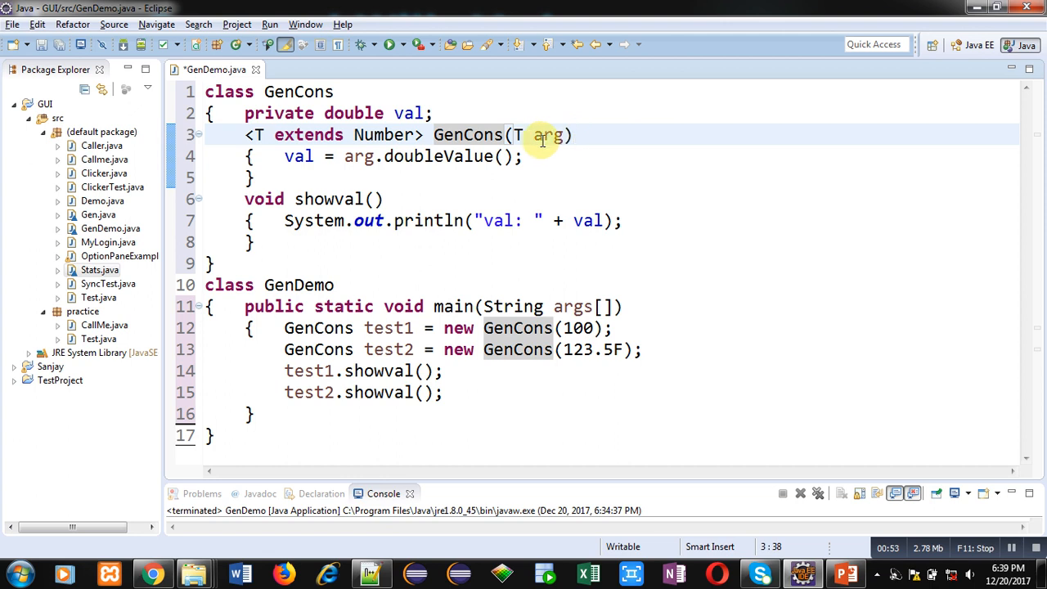
{"action": "mouse_move", "coordinate": [546, 135]}
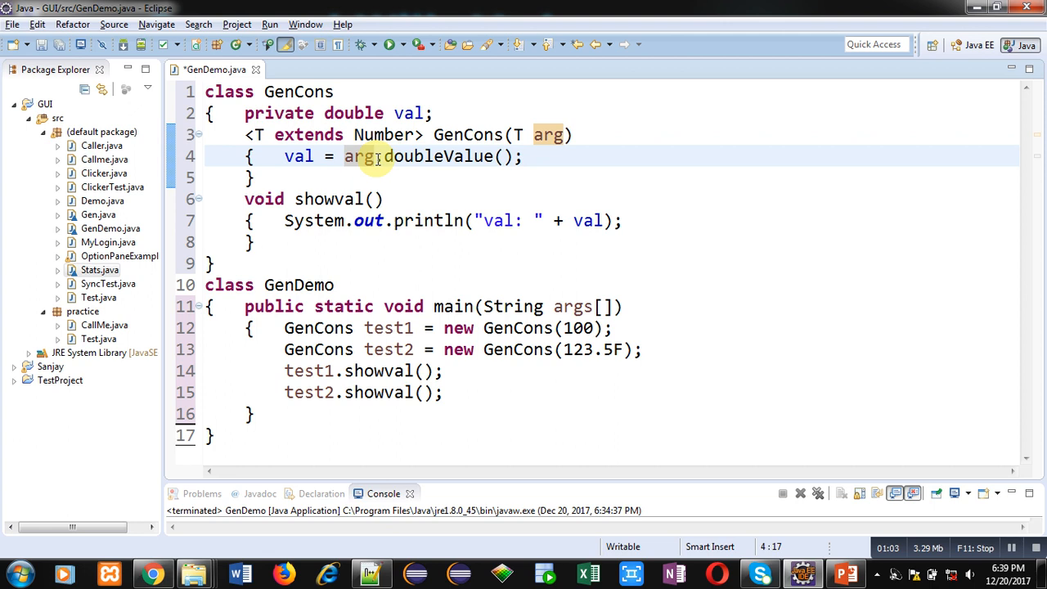
{"action": "mouse_move", "coordinate": [420, 156]}
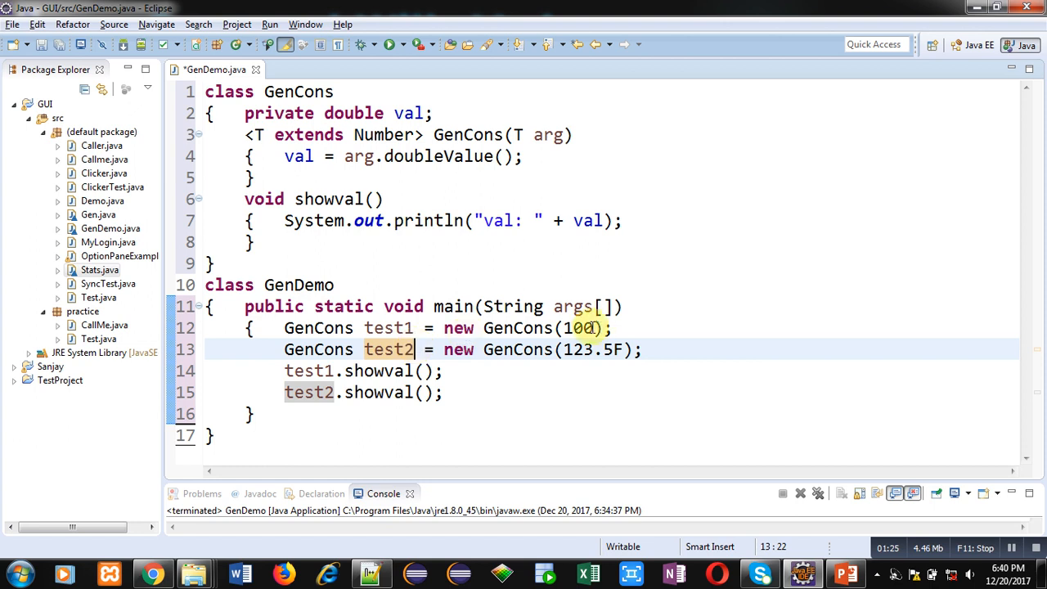
Step: Save GenDemo.java and run it, printing 'val: 100.0' and 'val: 123.5' to the console
{"action": "left_click", "coordinate": [597, 328]}
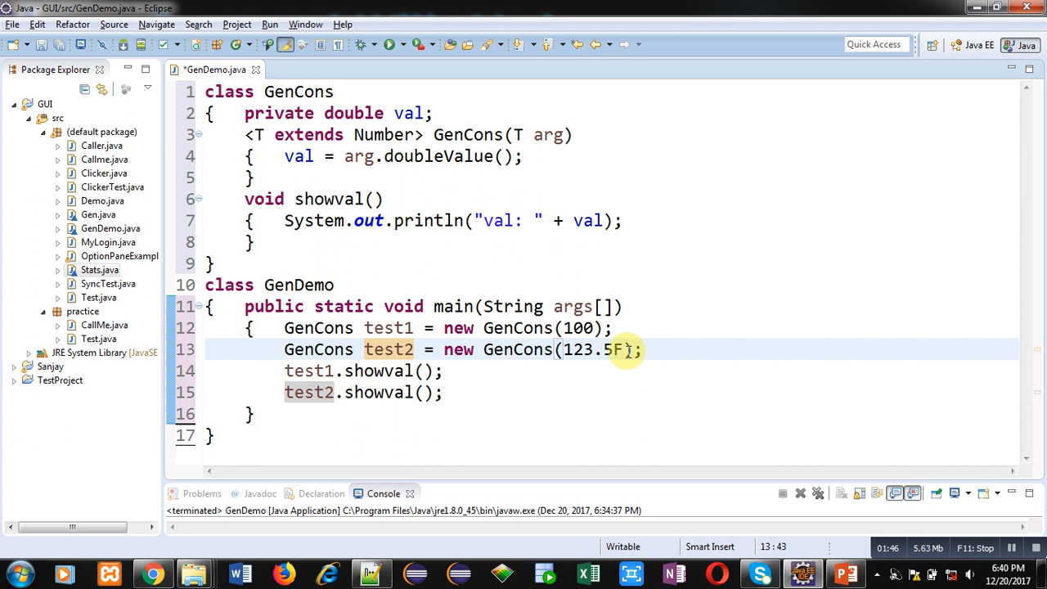
{"action": "left_click", "coordinate": [626, 349]}
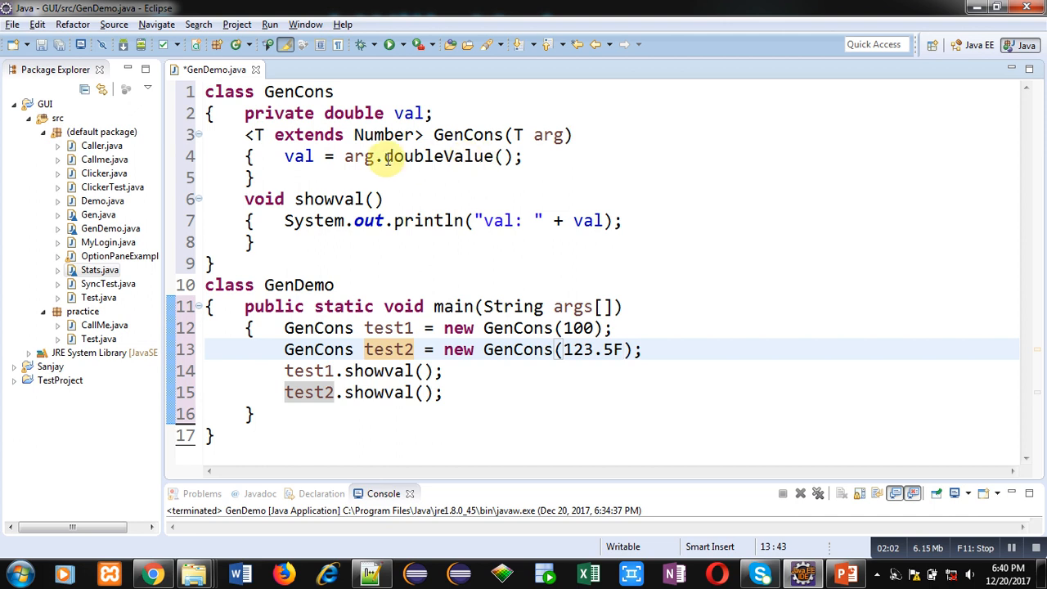
{"action": "mouse_move", "coordinate": [309, 156]}
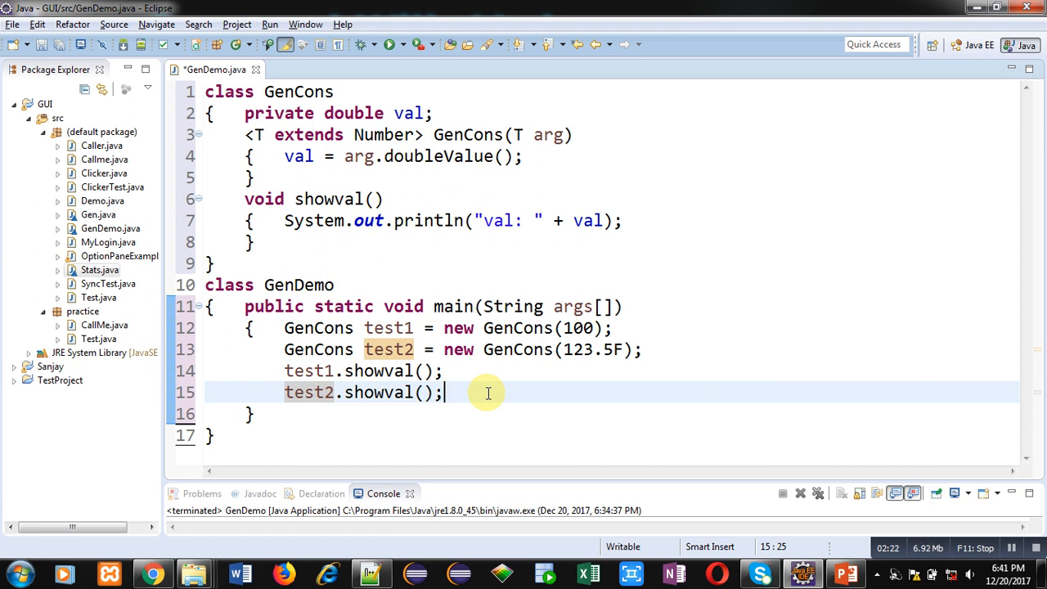
{"action": "mouse_move", "coordinate": [439, 188]}
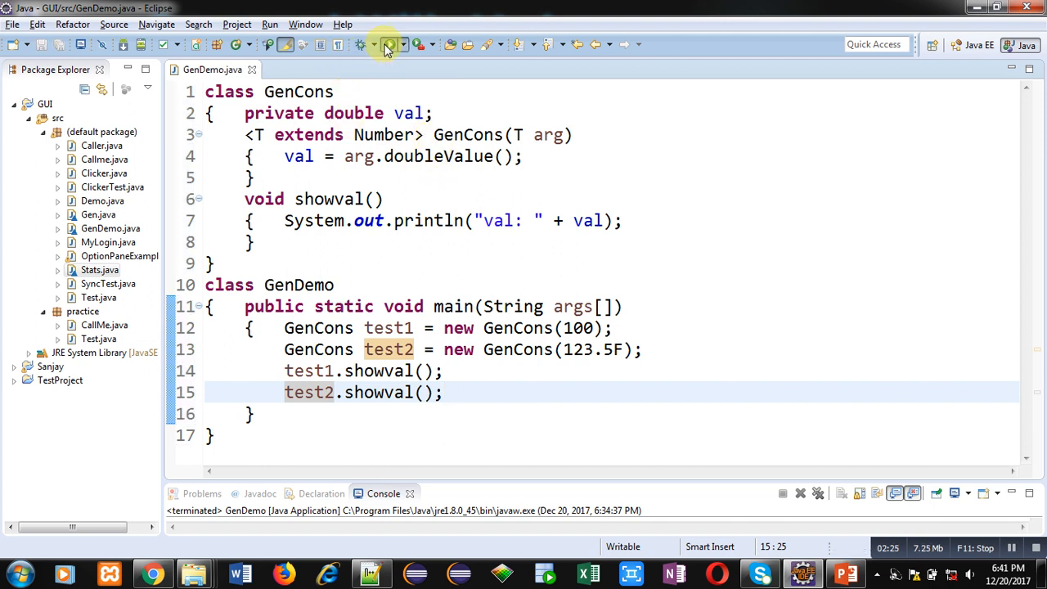
{"action": "left_click", "coordinate": [389, 45]}
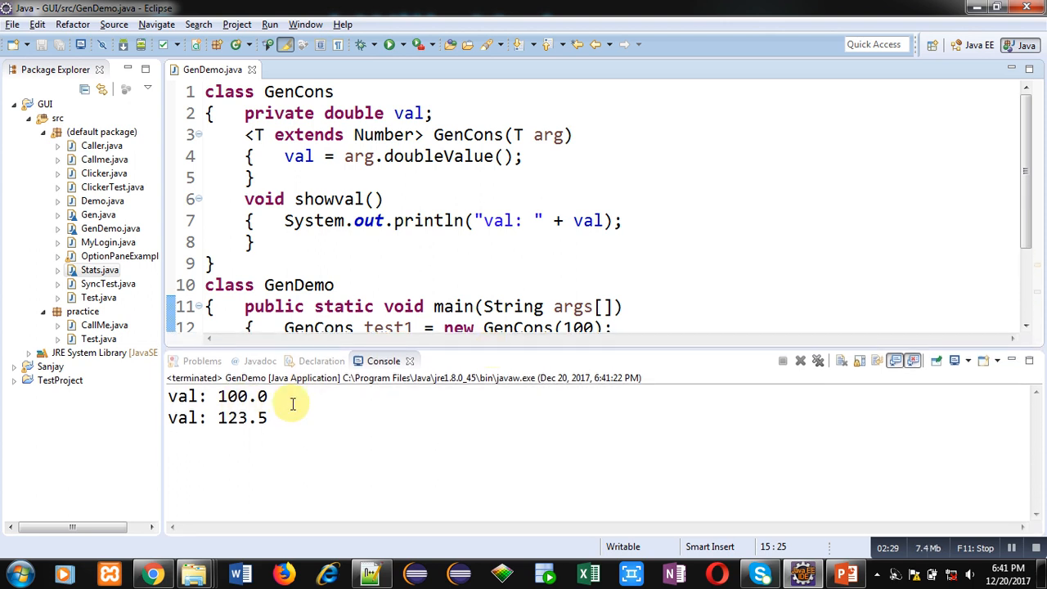
{"action": "mouse_move", "coordinate": [294, 431]}
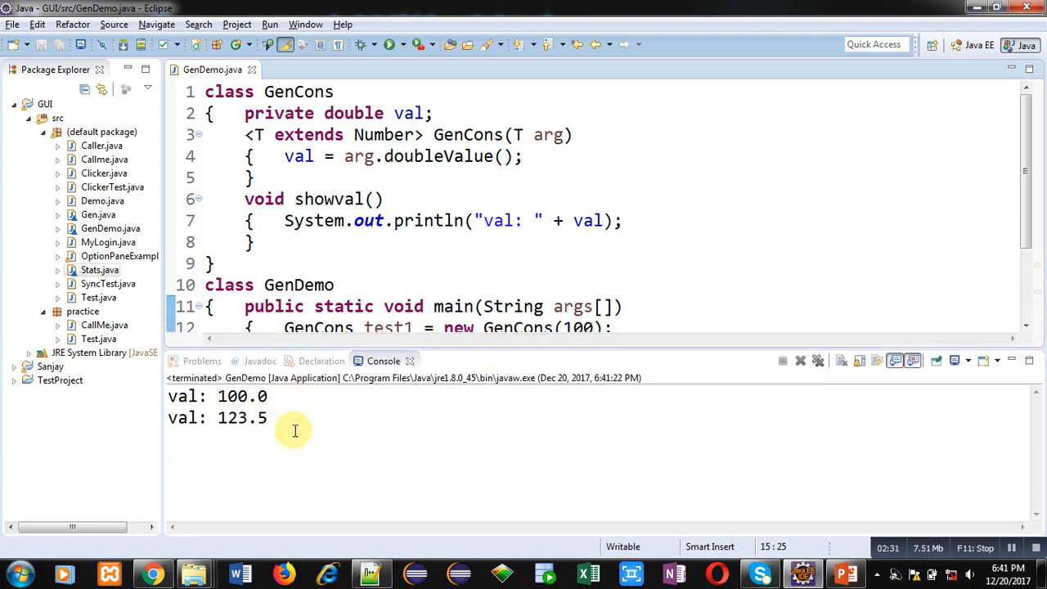